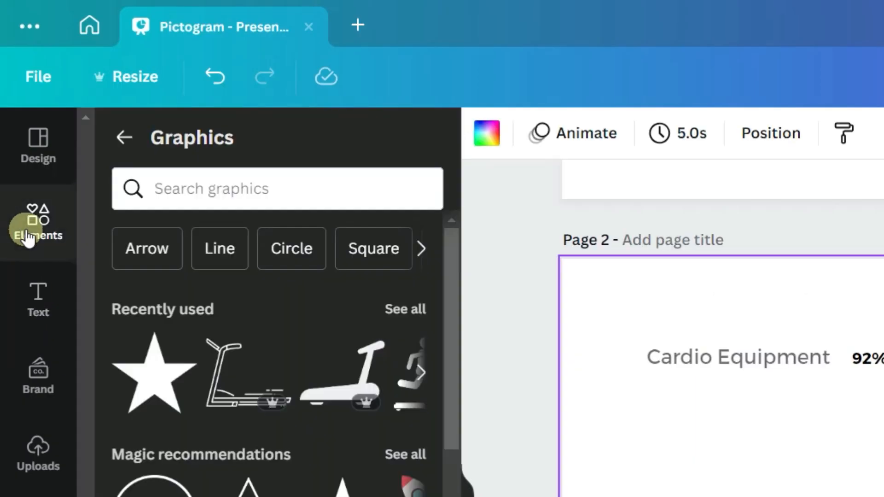
# Search Elements graphics for 'treadmill' and browse the icon results.
pyautogui.click(254, 188)
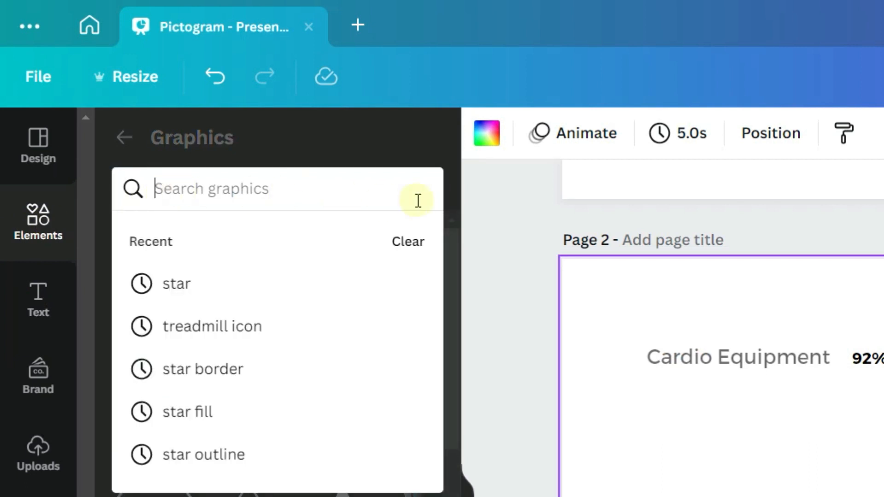
pyautogui.write('treadmill')
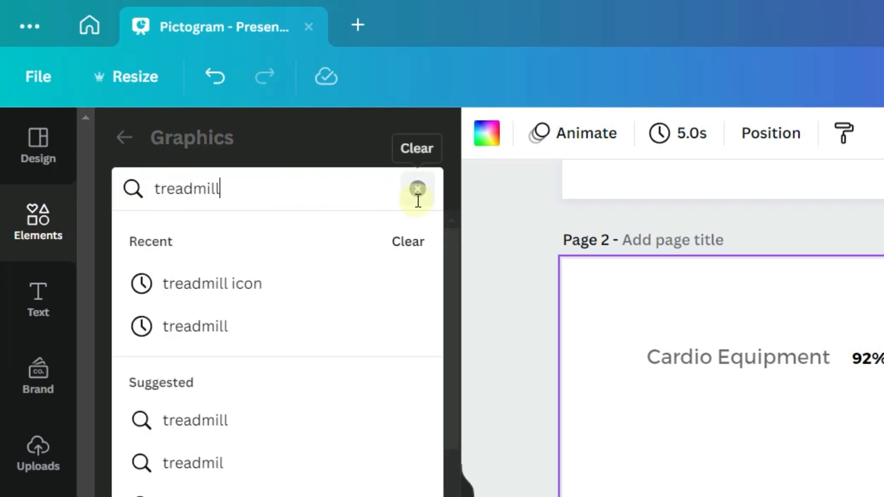
pyautogui.click(211, 283)
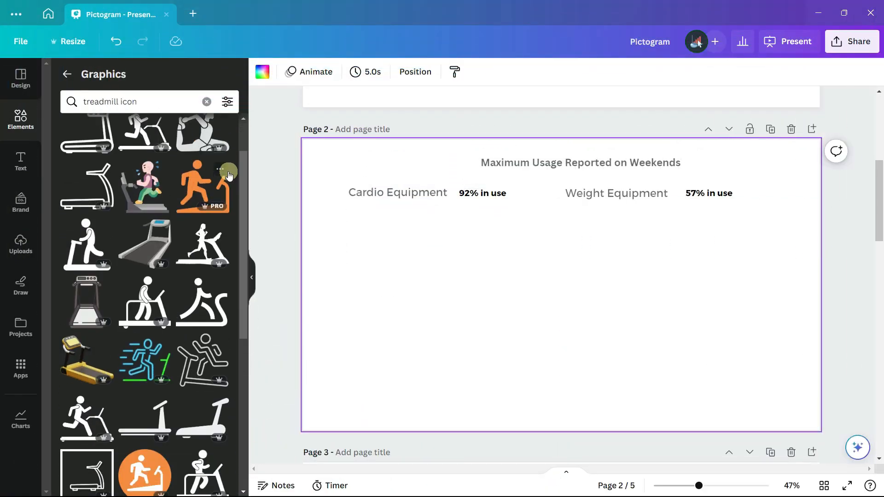
pyautogui.scroll(-3)
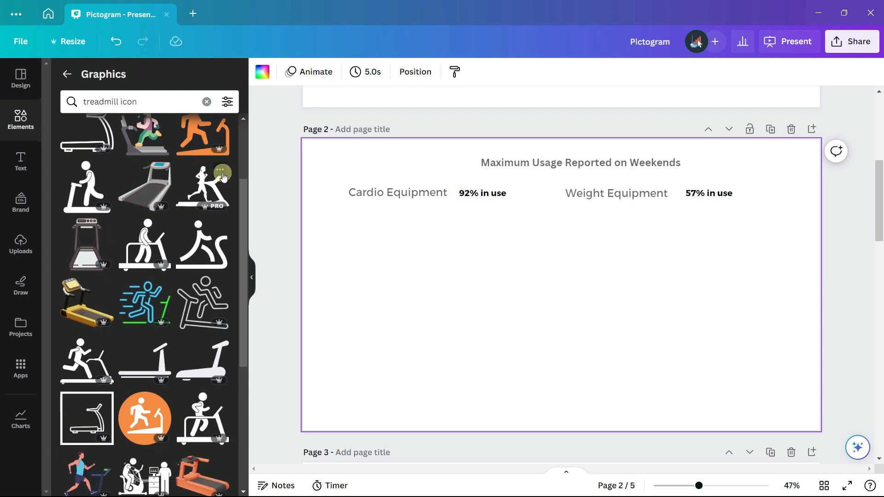
pyautogui.scroll(-3)
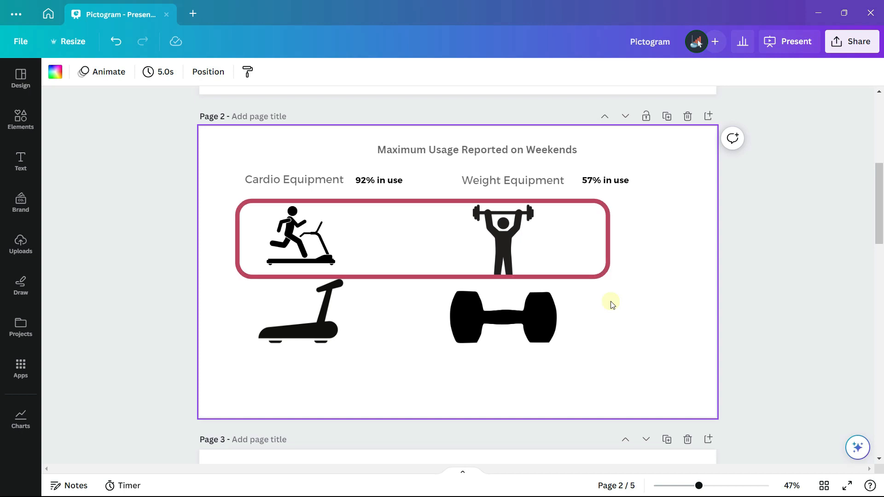
# Delete the plain treadmill, then move and shrink the runner icon to the top-left corner.
pyautogui.click(301, 310)
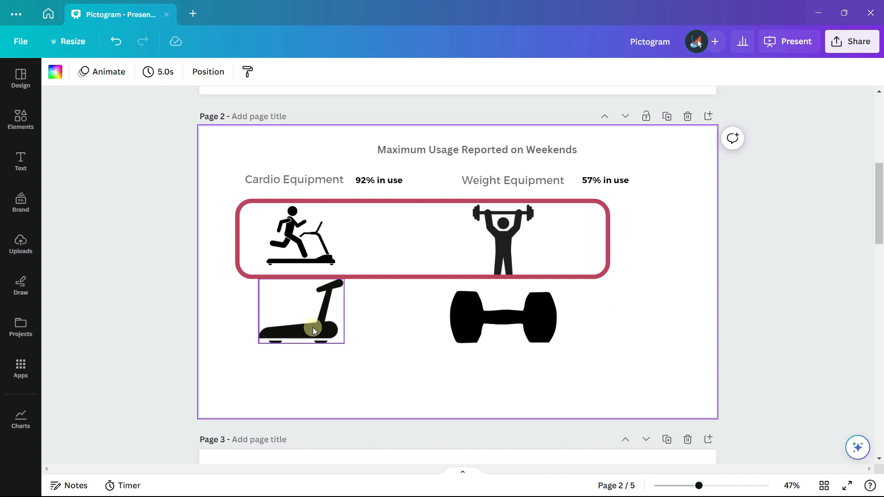
pyautogui.press('Delete')
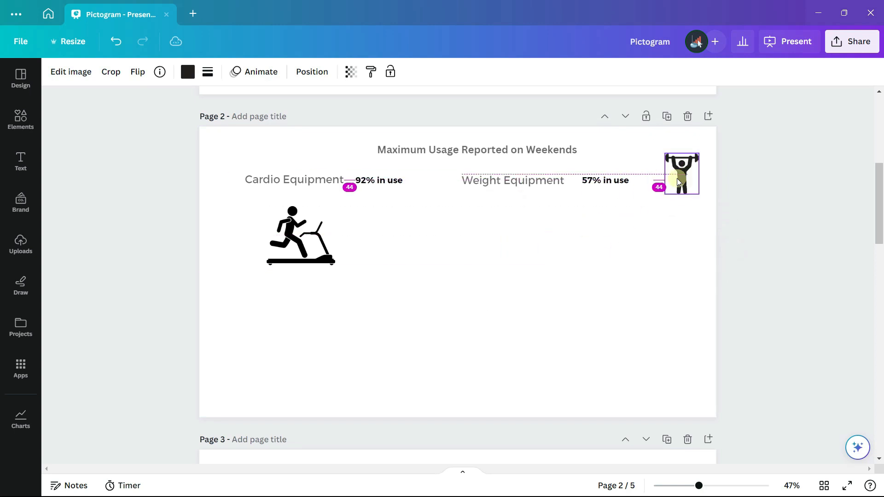
pyautogui.click(301, 234)
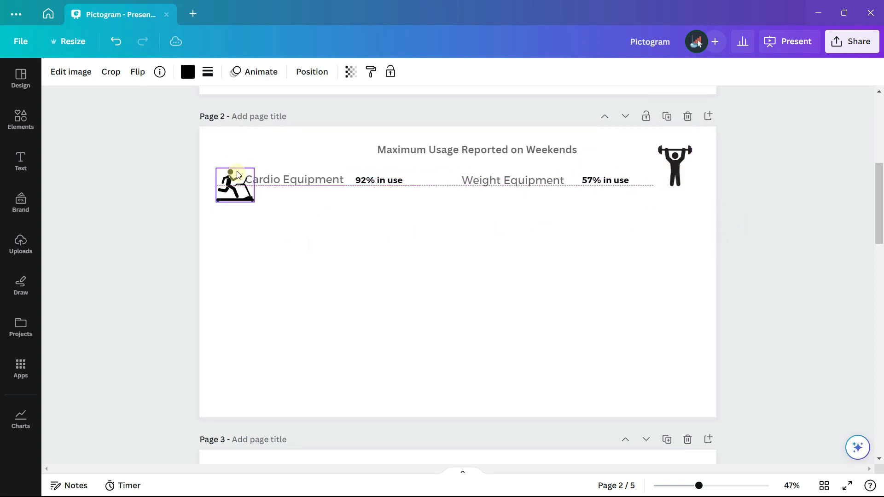
pyautogui.moveTo(234, 185); pyautogui.dragTo(231, 148)
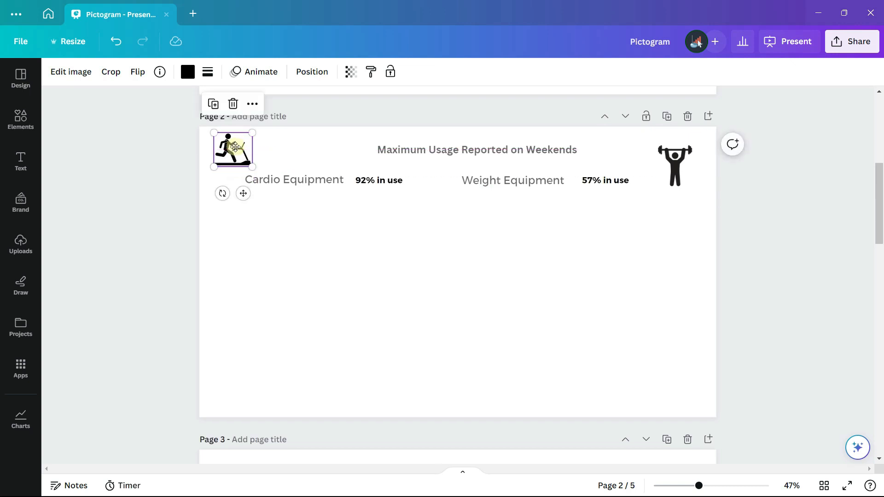
pyautogui.moveTo(231, 149); pyautogui.dragTo(270, 203)
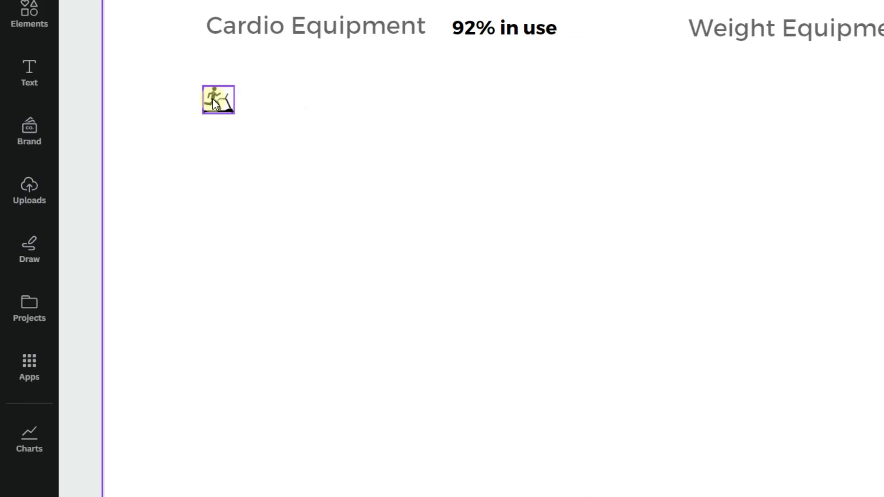
# Duplicate the small runner icon repeatedly to build a row under Cardio Equipment.
pyautogui.click(216, 99)
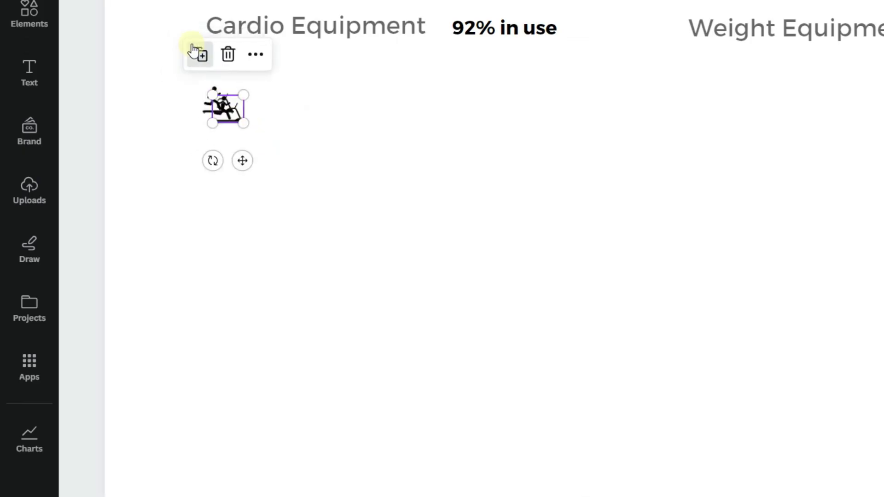
pyautogui.click(197, 54)
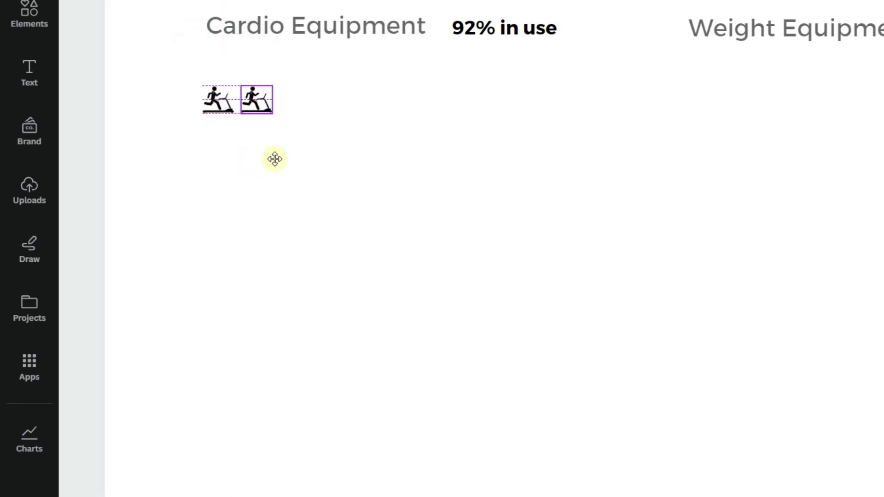
pyautogui.click(257, 100)
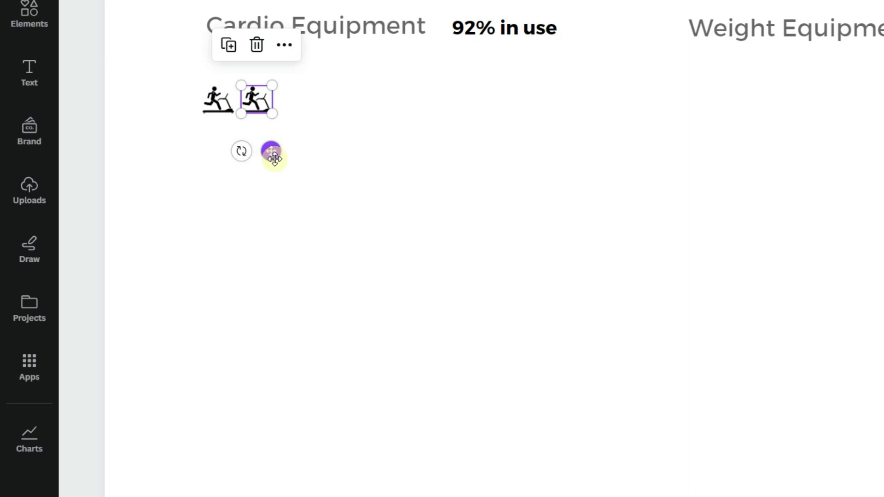
pyautogui.press('ctrl+d')
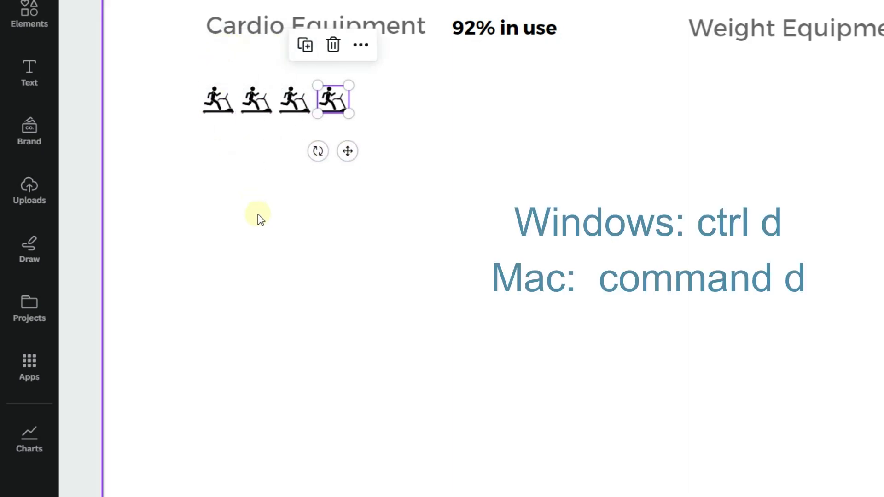
pyautogui.press('ctrl+d')
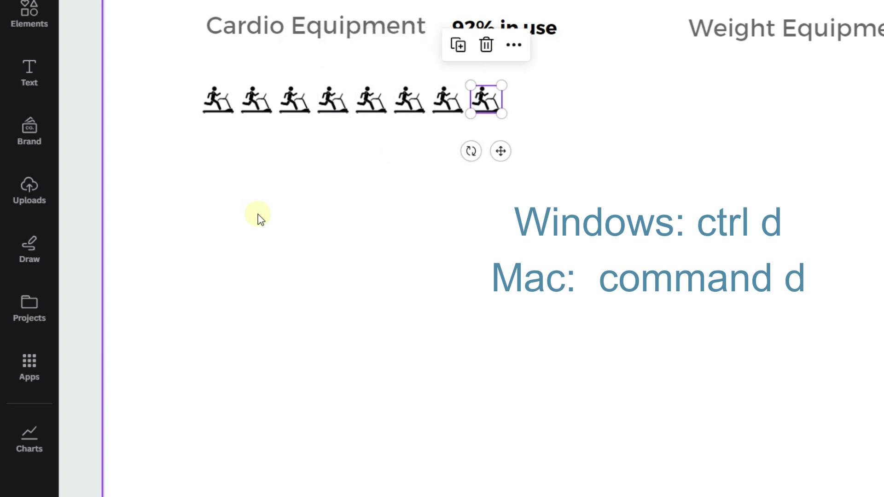
pyautogui.press('ctrl+d')
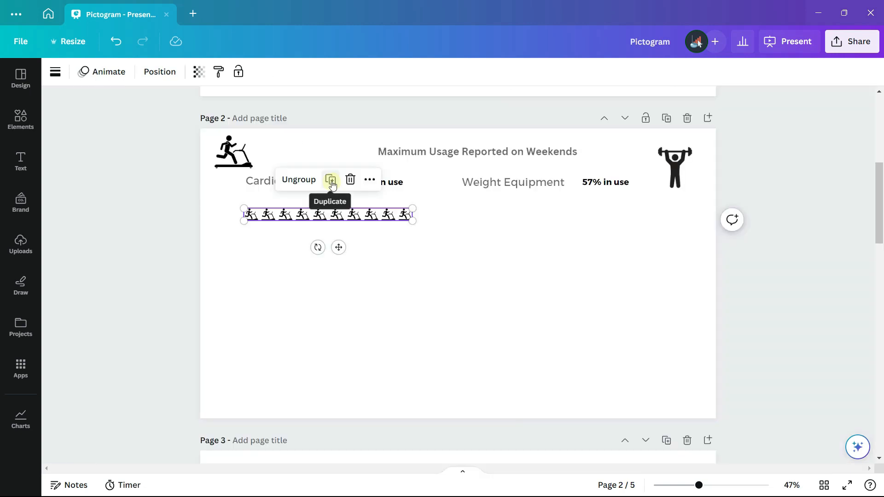
# Duplicate the runner row downward into a ten-by-ten grid of 100 icons.
pyautogui.click(331, 179)
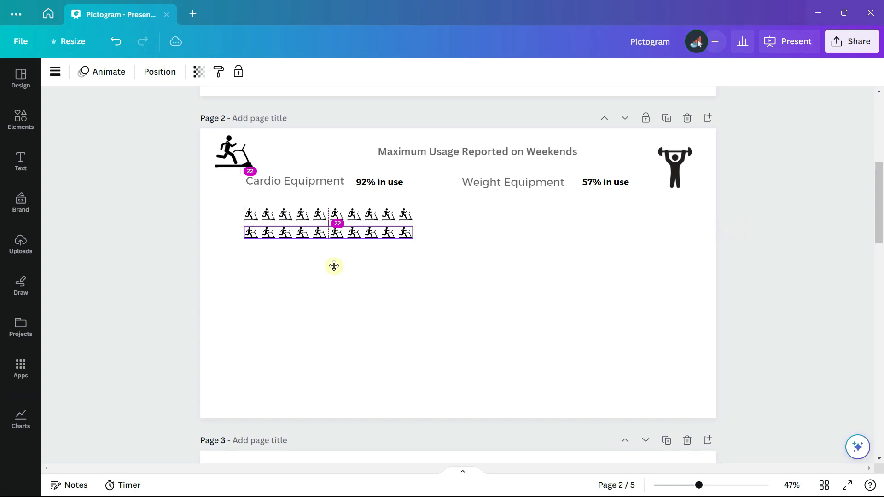
pyautogui.click(328, 232)
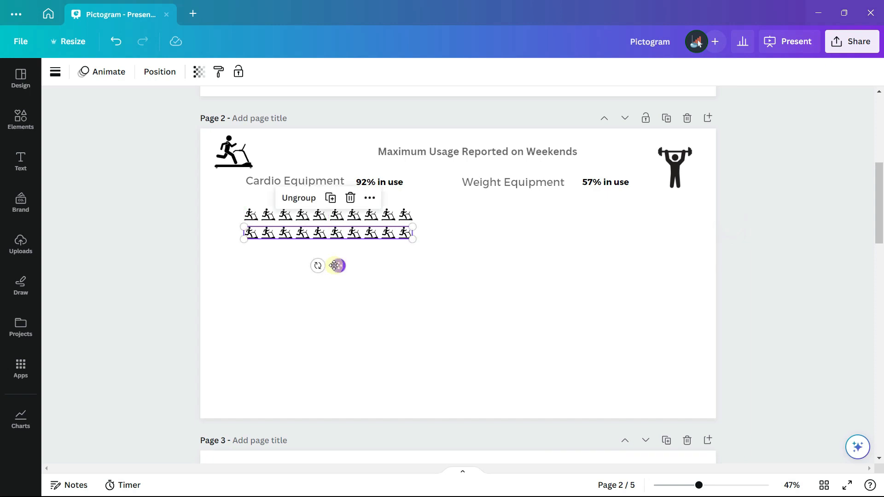
pyautogui.press('ctrl+d')
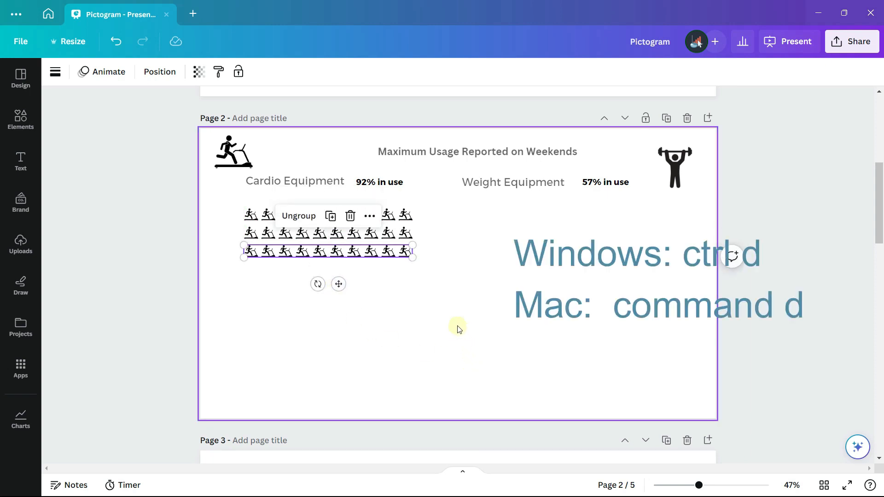
pyautogui.press('ctrl+d')
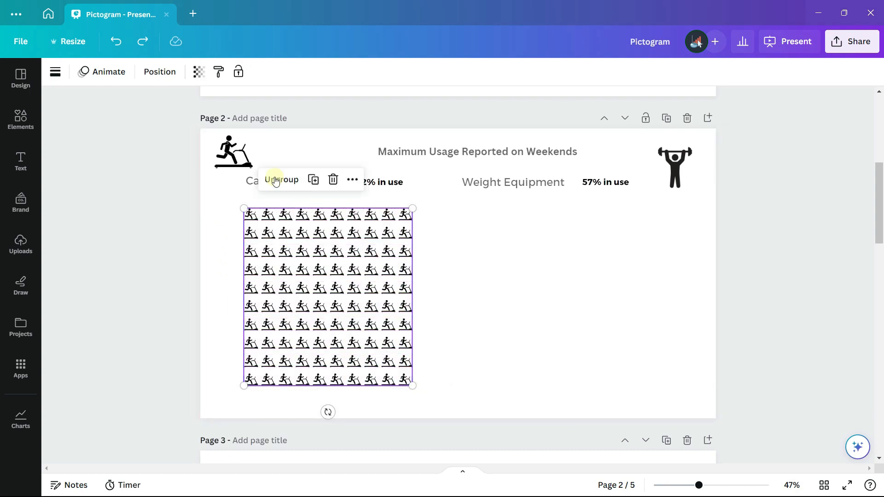
pyautogui.click(281, 179)
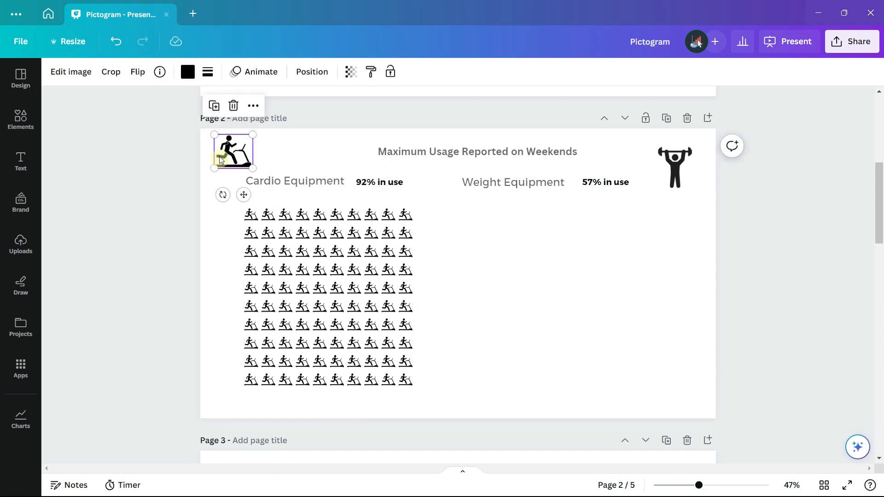
# Recolour the 100 treadmill-runner icons from black to blue.
pyautogui.click(188, 72)
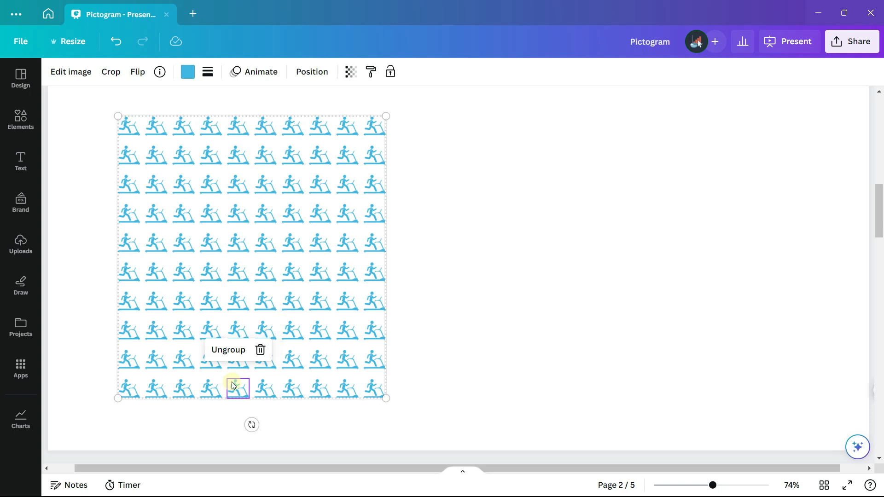
# Fade the last eight bottom-row runners to about a third opacity so 92 stay highlighted.
pyautogui.click(228, 350)
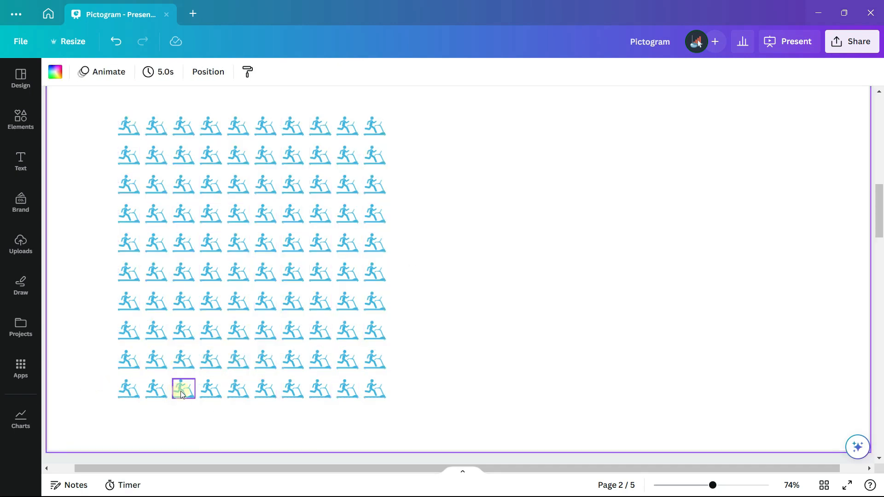
pyautogui.moveTo(183, 388); pyautogui.dragTo(248, 394)
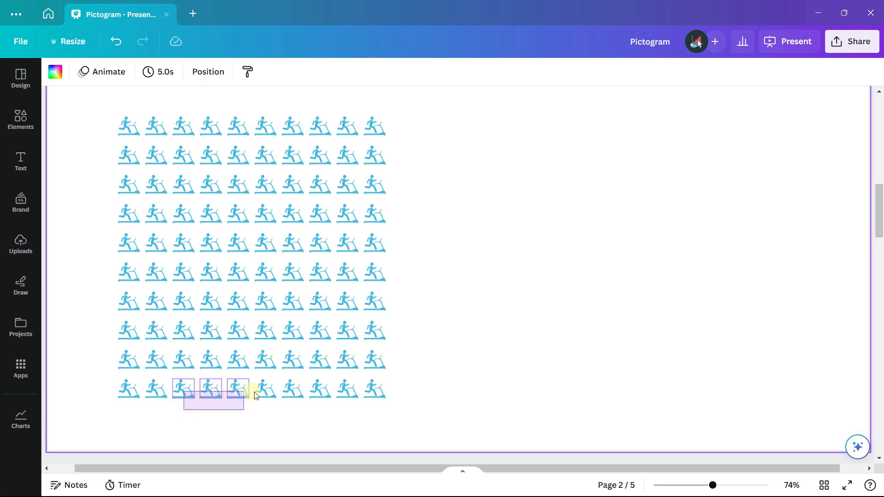
pyautogui.moveTo(254, 395); pyautogui.dragTo(394, 392)
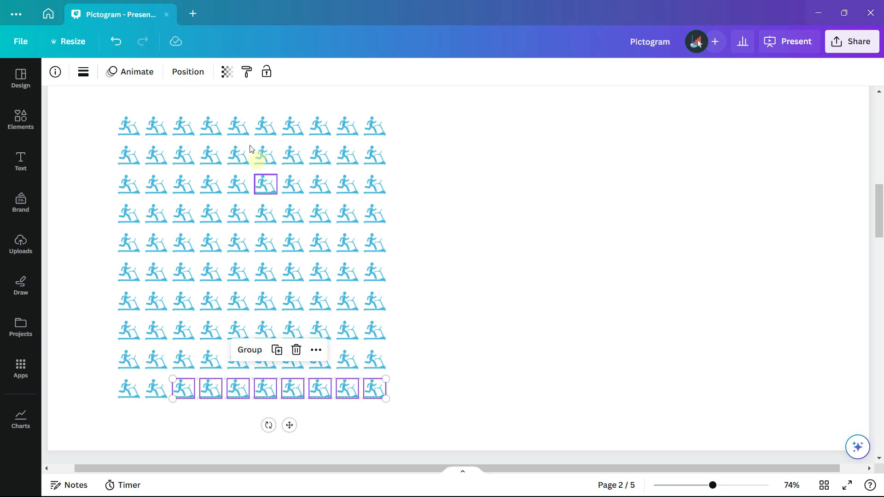
pyautogui.click(226, 72)
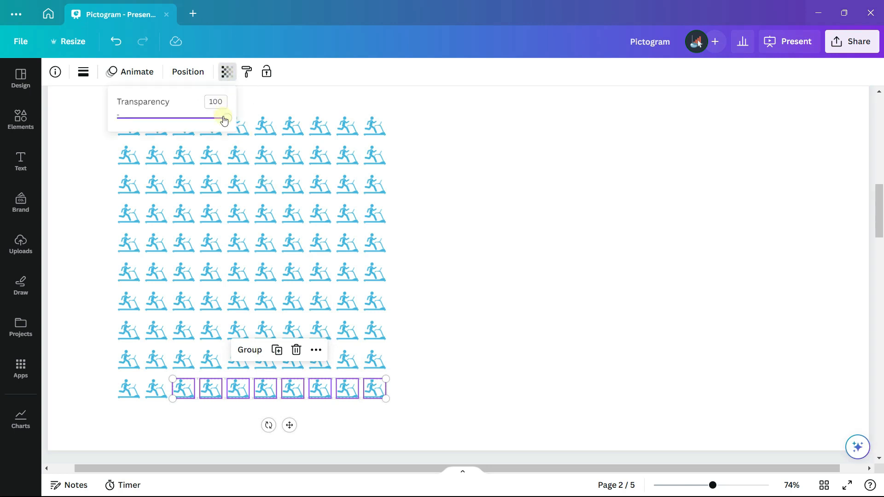
pyautogui.moveTo(224, 116); pyautogui.dragTo(153, 117)
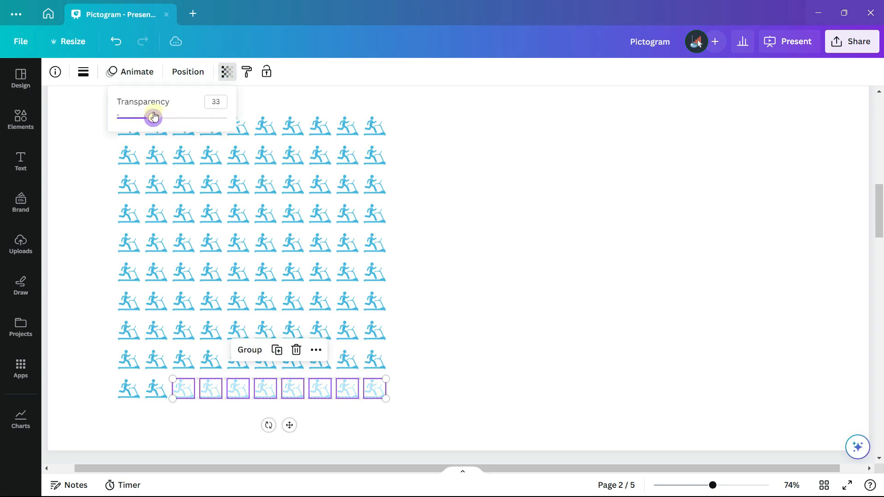
pyautogui.click(444, 352)
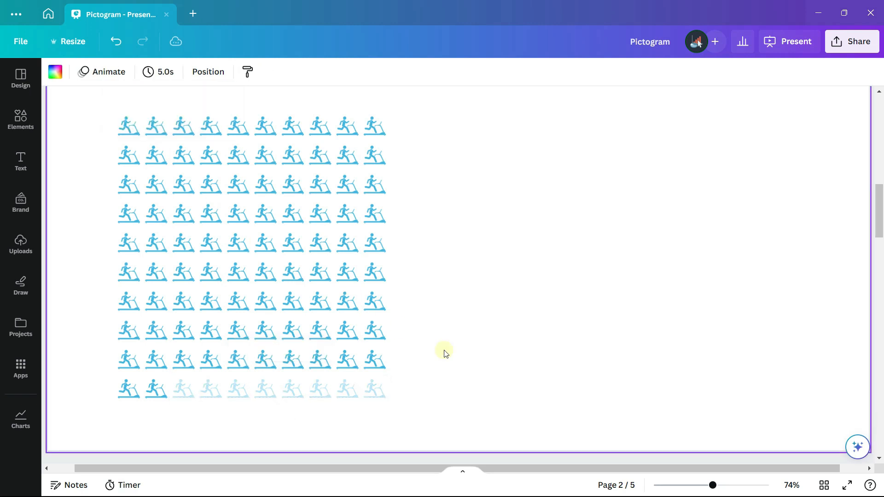
pyautogui.moveTo(445, 346)
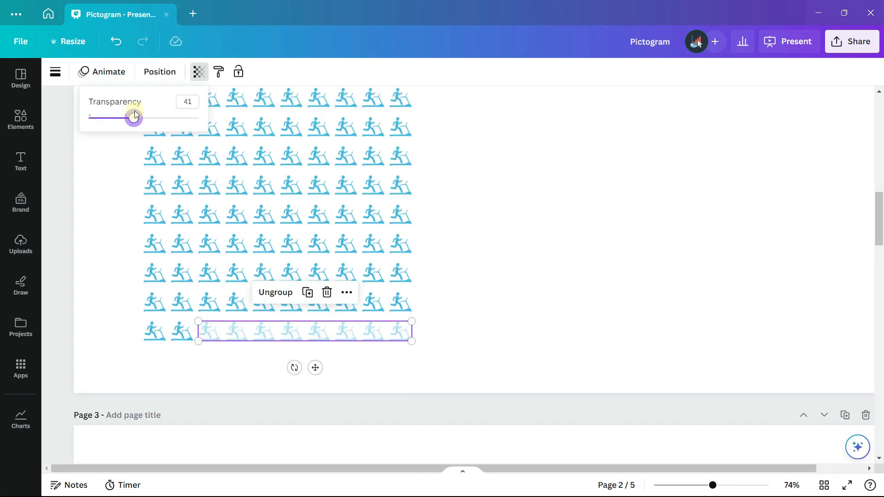
pyautogui.moveTo(133, 116); pyautogui.dragTo(198, 117)
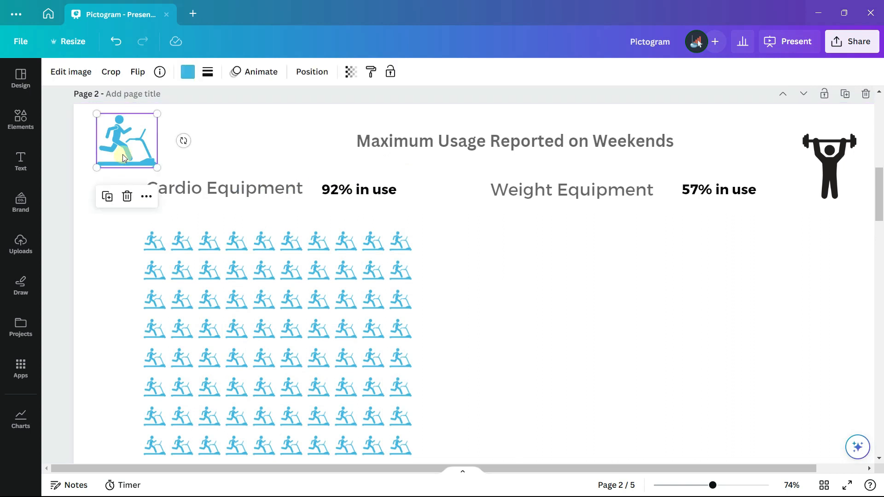
# Make the header treadmill icon light grey #dddddd.
pyautogui.click(187, 71)
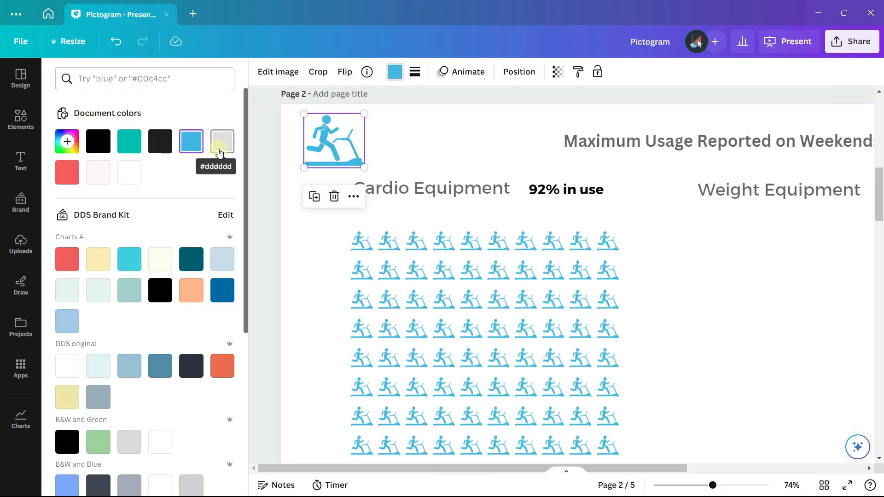
pyautogui.click(221, 141)
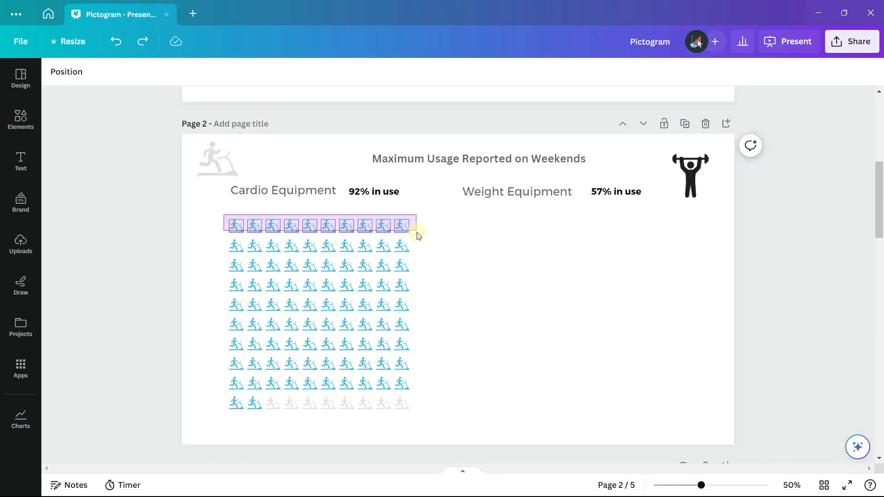
# Reuse a runner row and fit a resized weightlifter icon in line under Weight Equipment.
pyautogui.click(400, 225)
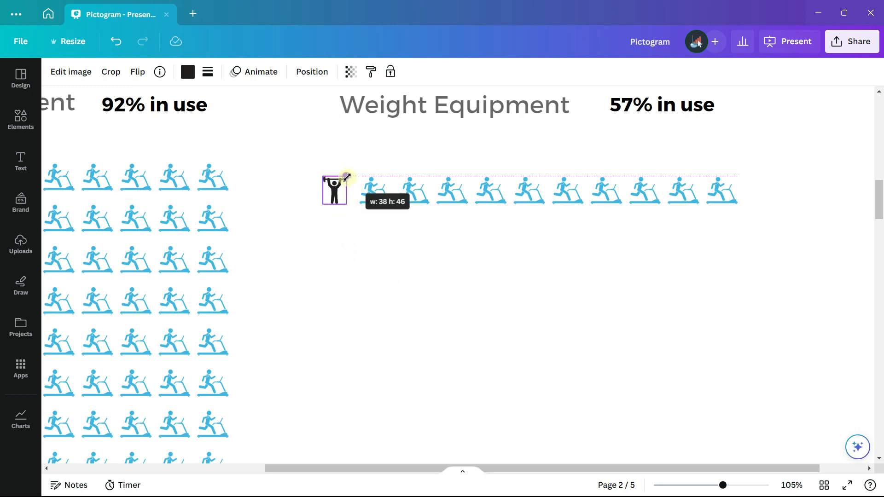
pyautogui.moveTo(334, 187); pyautogui.dragTo(371, 218)
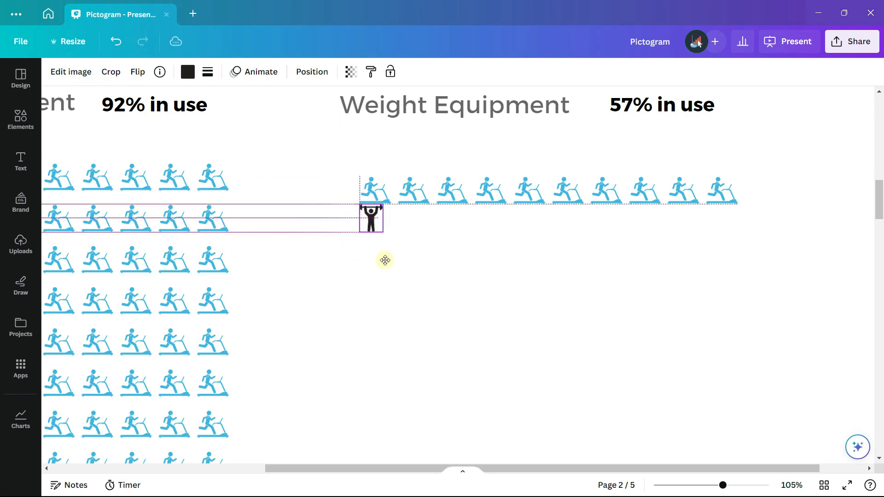
pyautogui.moveTo(370, 217); pyautogui.dragTo(374, 223)
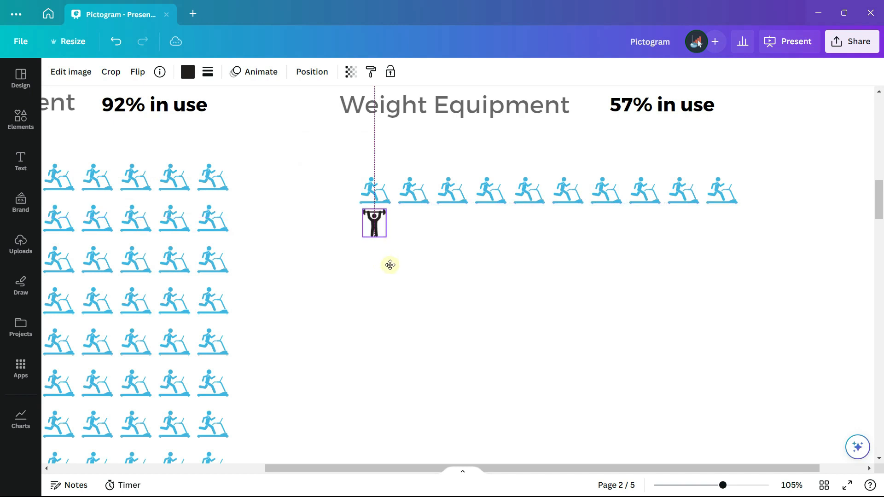
pyautogui.click(374, 221)
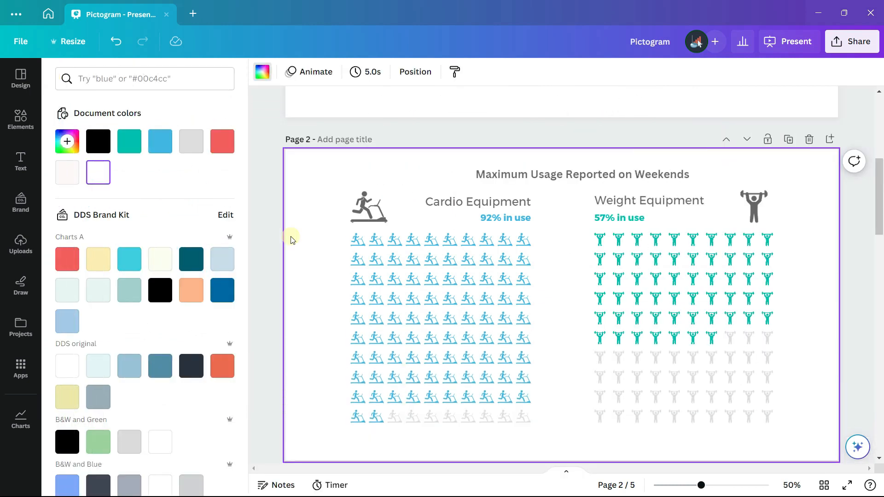
# Add a rounded rectangle filled #fdf8f8 and send it behind the pictogram.
pyautogui.click(20, 120)
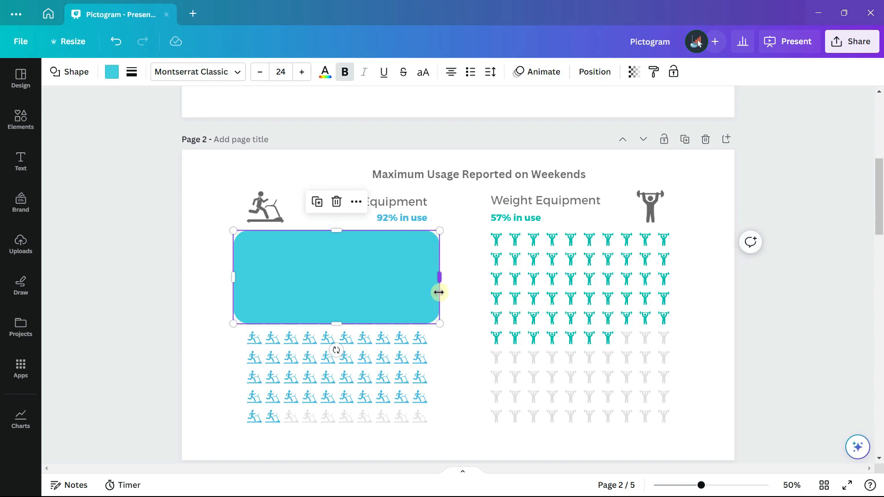
pyautogui.click(111, 72)
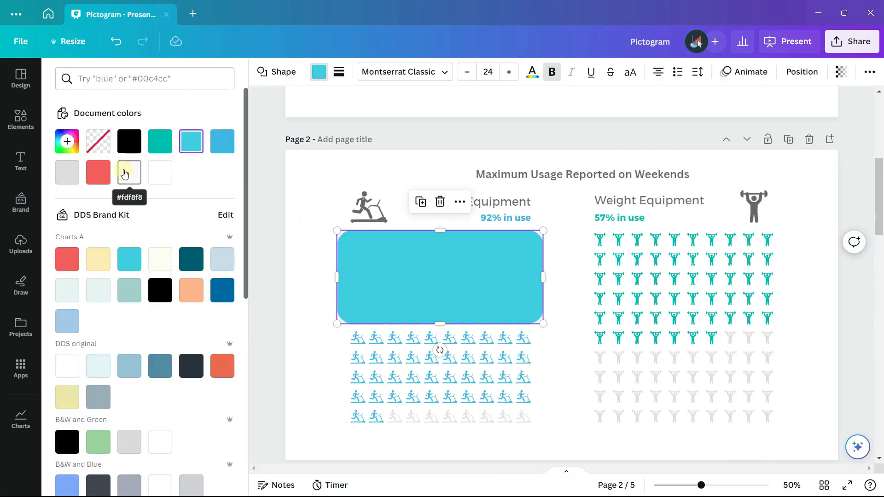
pyautogui.click(128, 172)
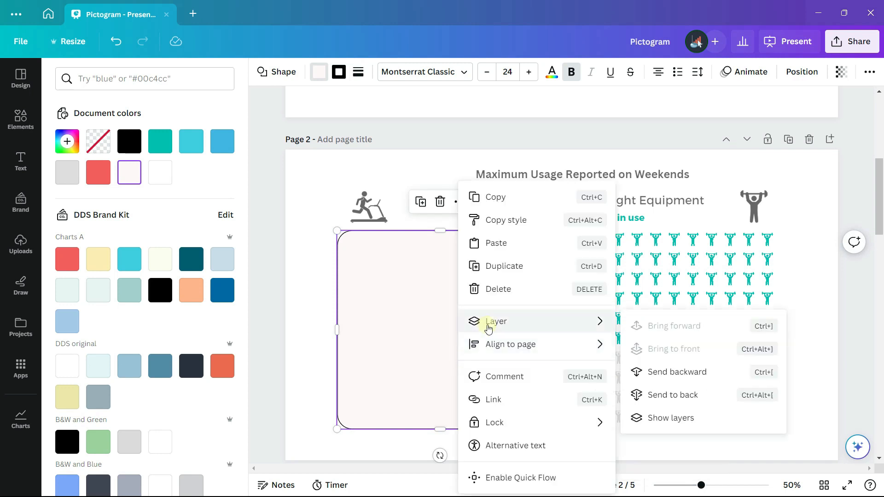
pyautogui.moveTo(672, 395)
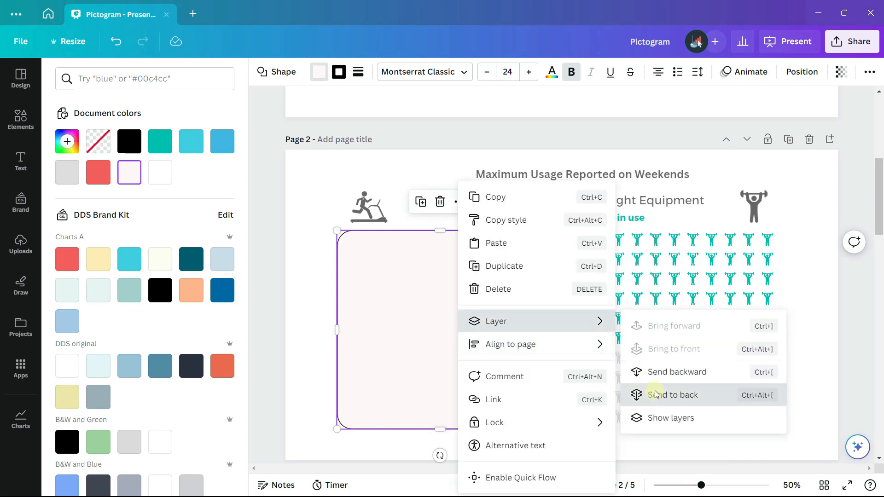
pyautogui.click(672, 395)
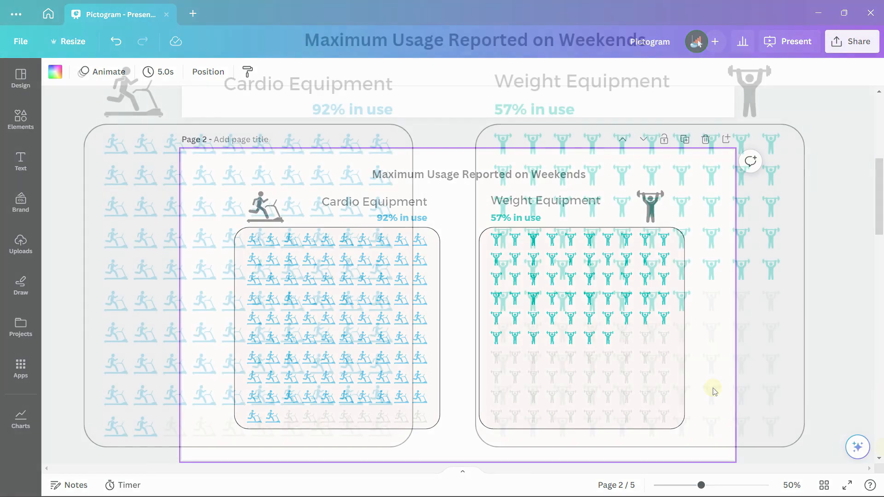